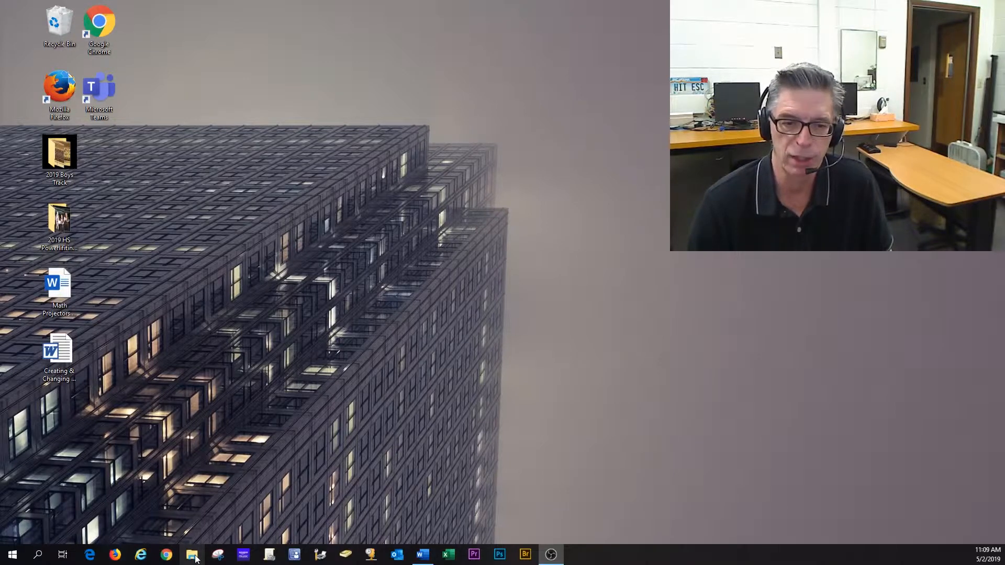
- Open This PC in its own File Explorer window beside the OneDrive window
left_click(192, 555)
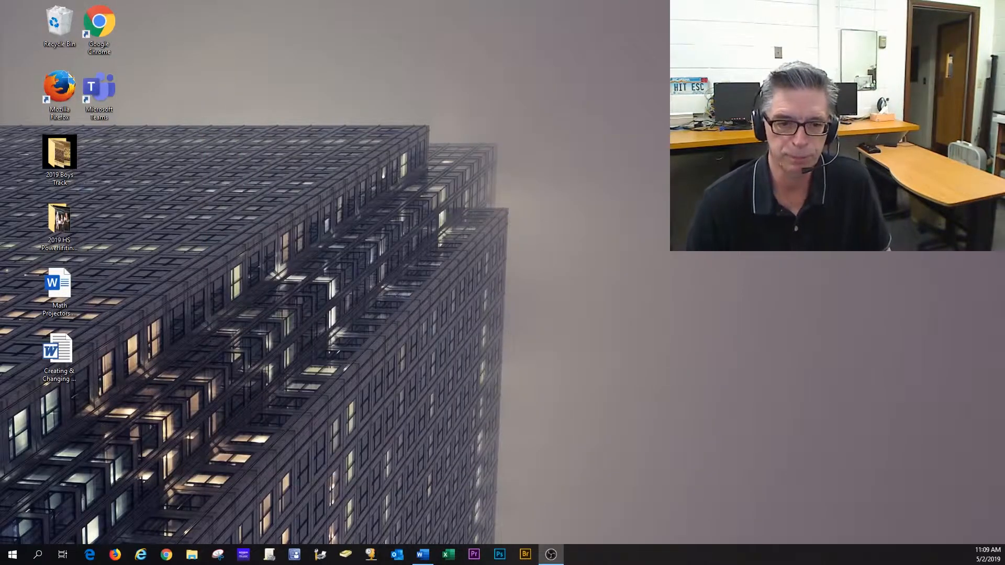
mouse_move(364, 369)
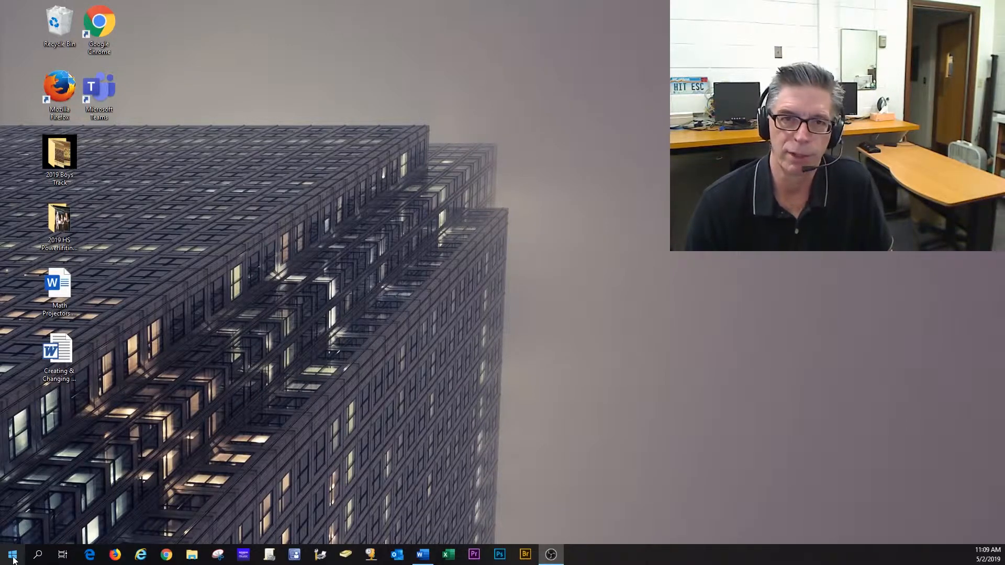
left_click(12, 555)
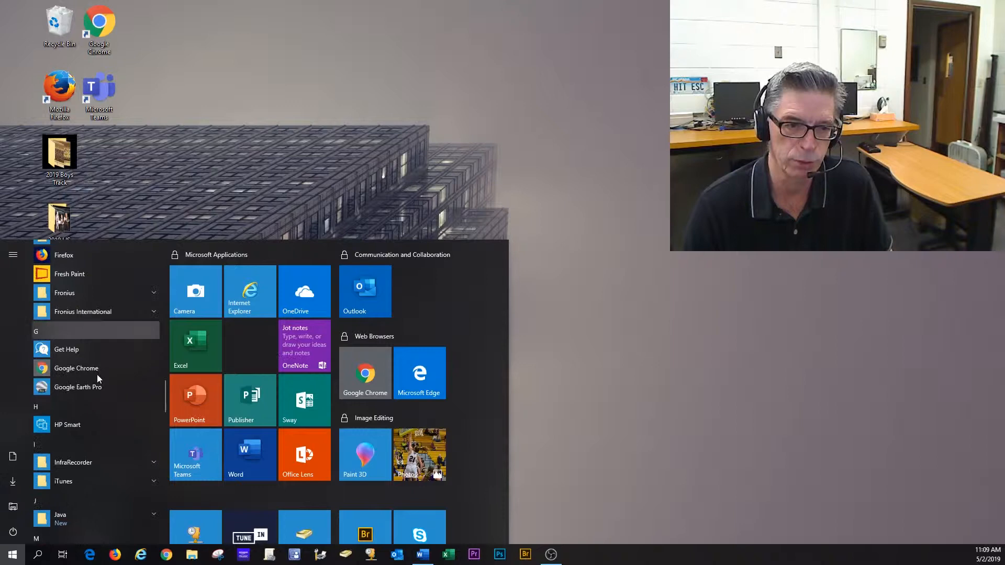
scroll("down", 3)
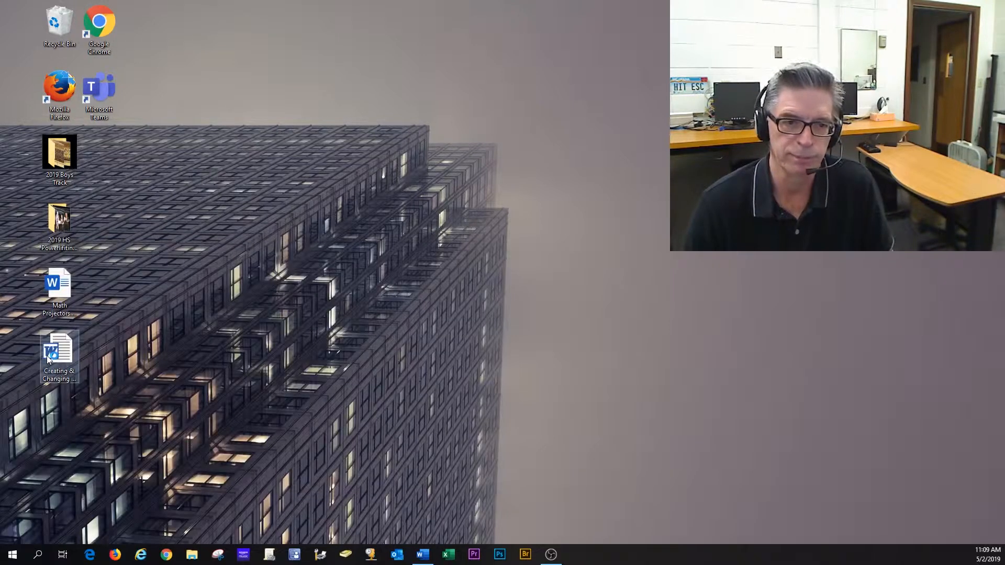
left_click(192, 554)
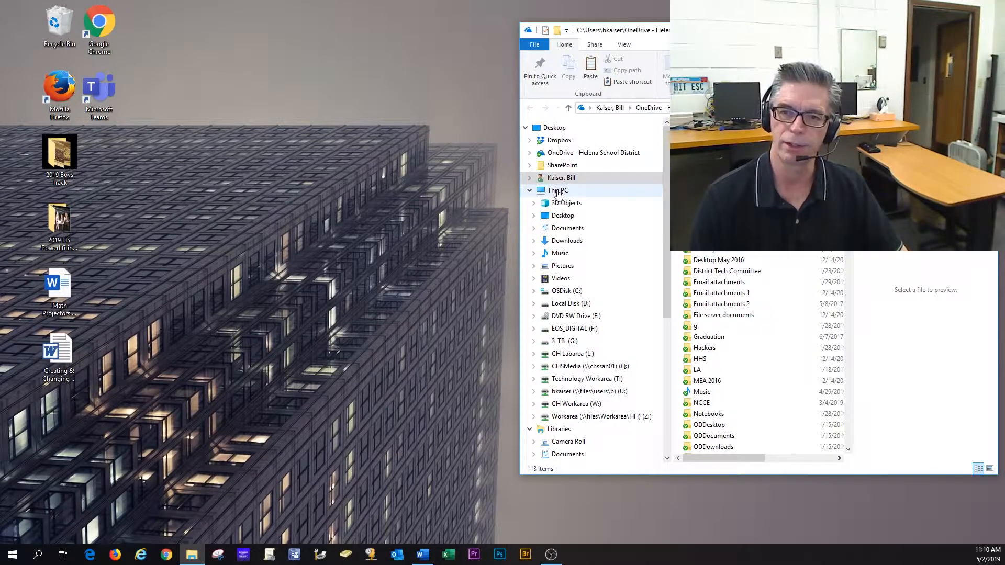
right_click(557, 190)
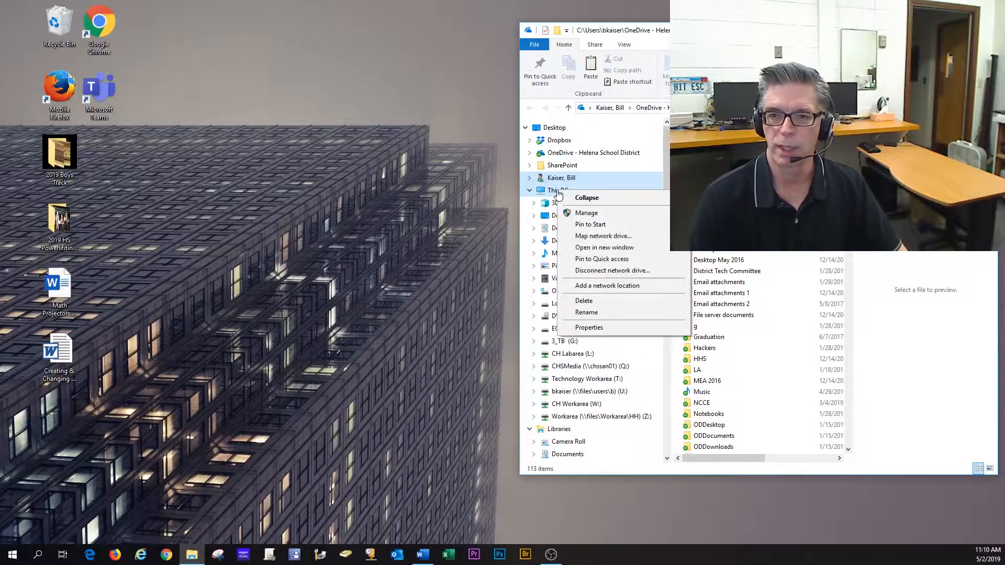
mouse_move(586, 213)
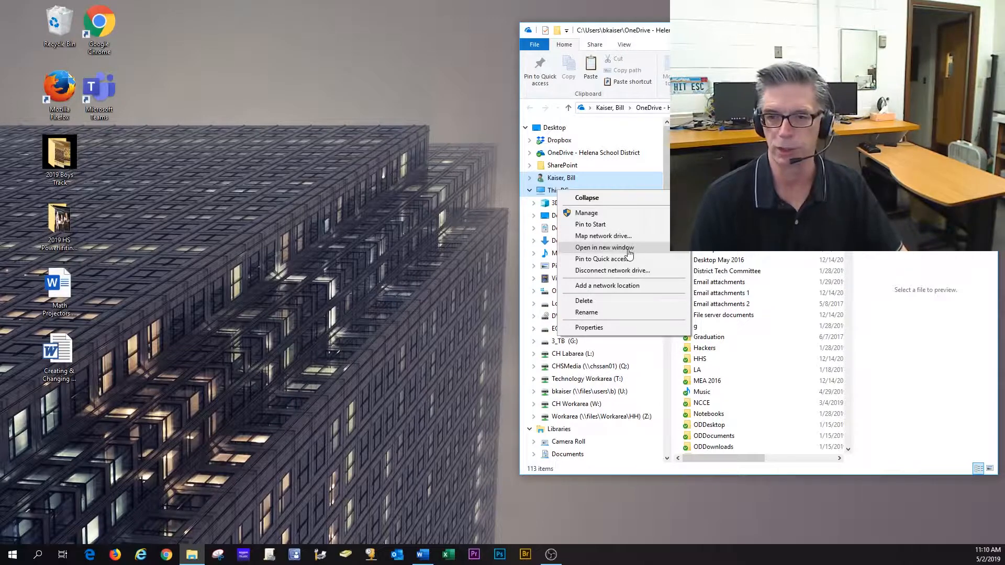
left_click(604, 248)
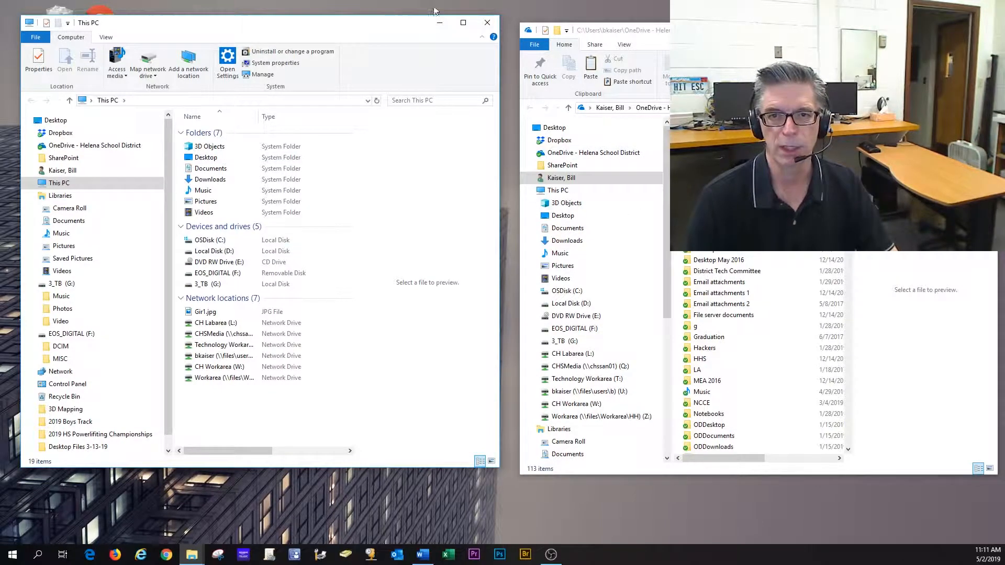
mouse_move(439, 23)
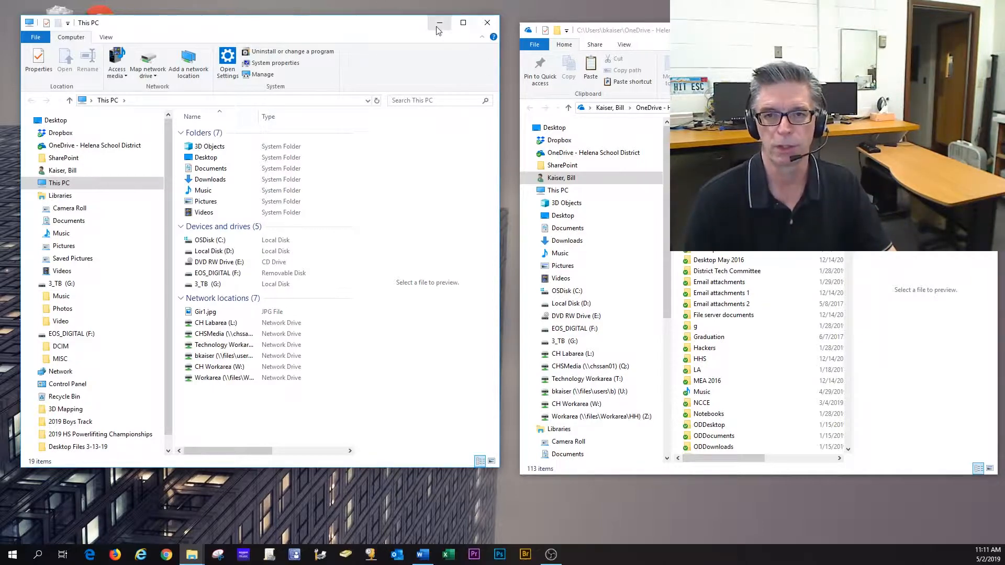
mouse_move(440, 23)
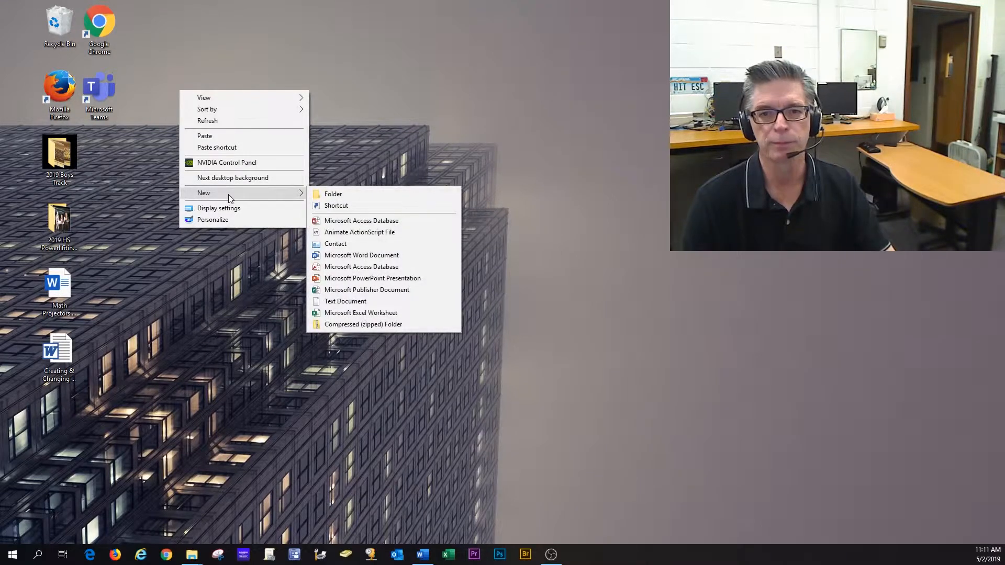
- Create a new desktop folder named 'OLD Desktop' and select it
left_click(333, 194)
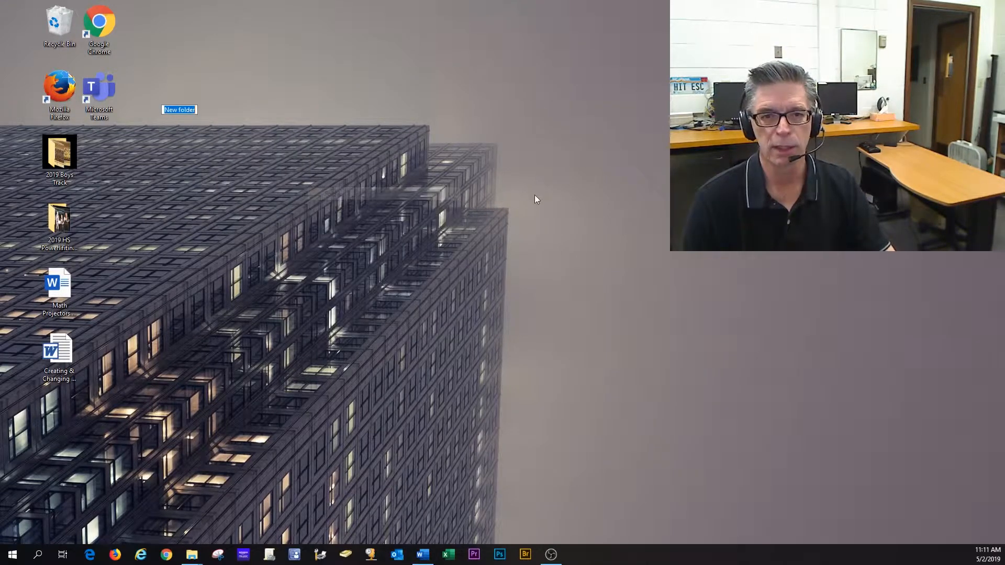
type("OLD Desktop")
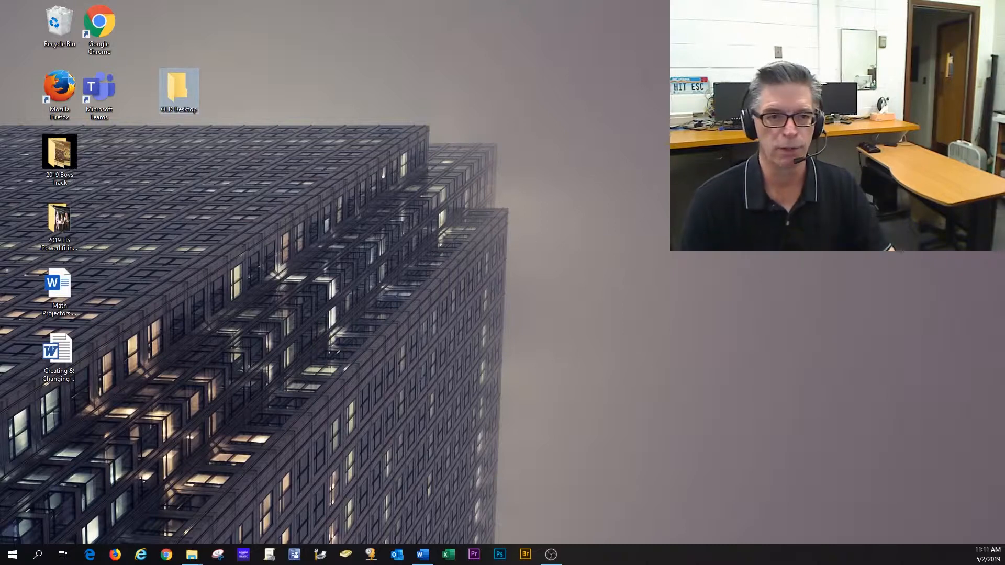
left_click(58, 283)
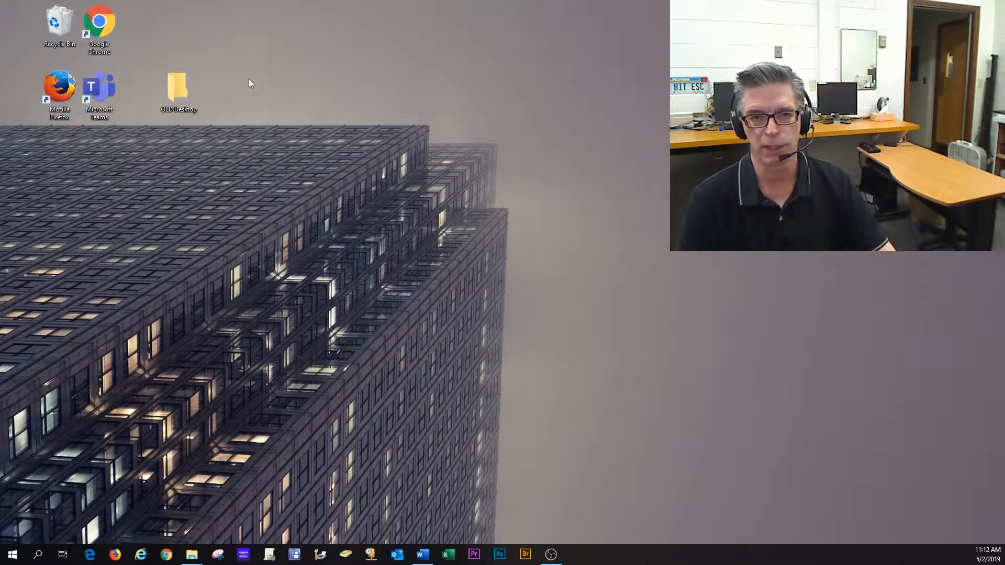
mouse_move(215, 122)
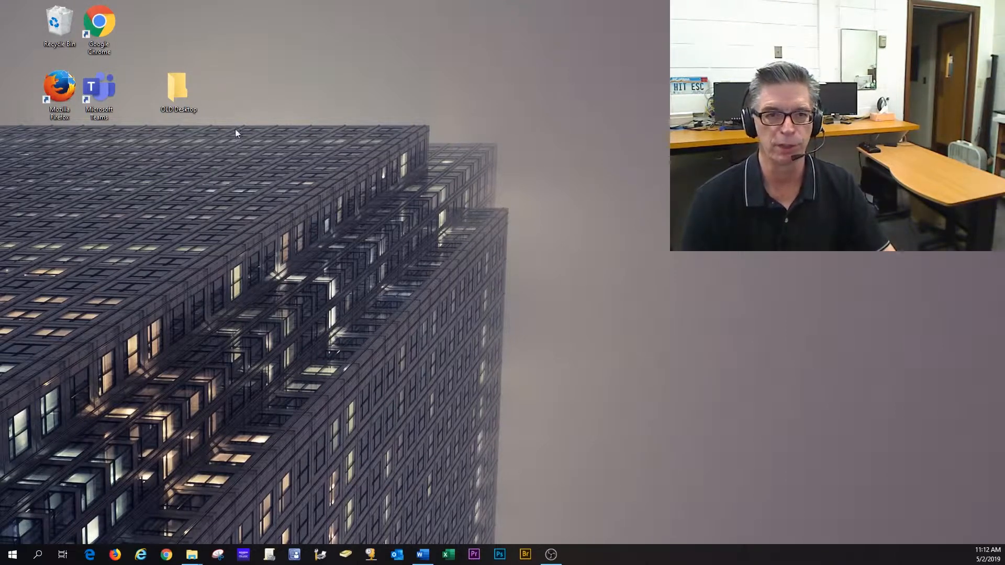
left_click(177, 90)
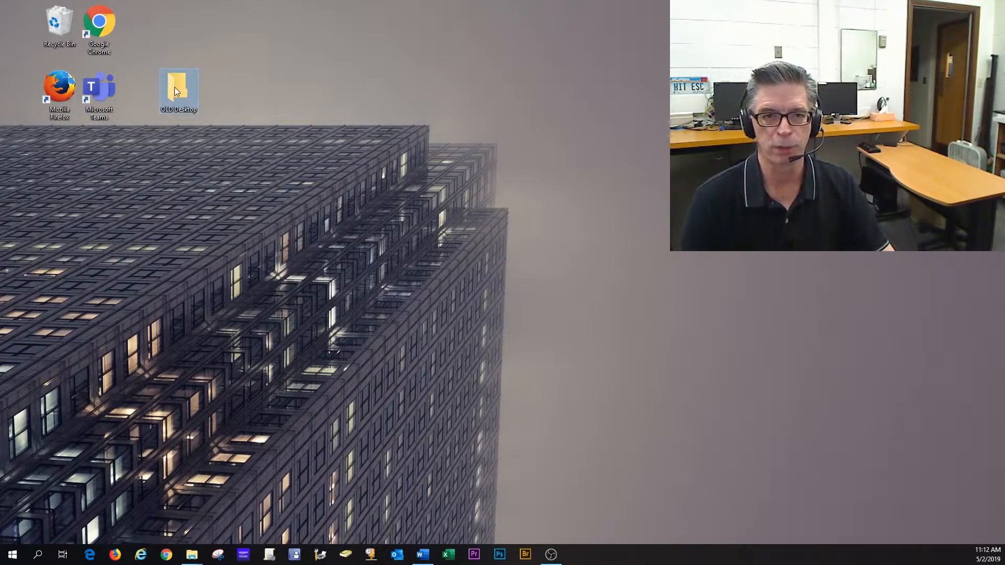
- Copy the OLD Desktop folder and reopen File Explorer from the taskbar
right_click(178, 89)
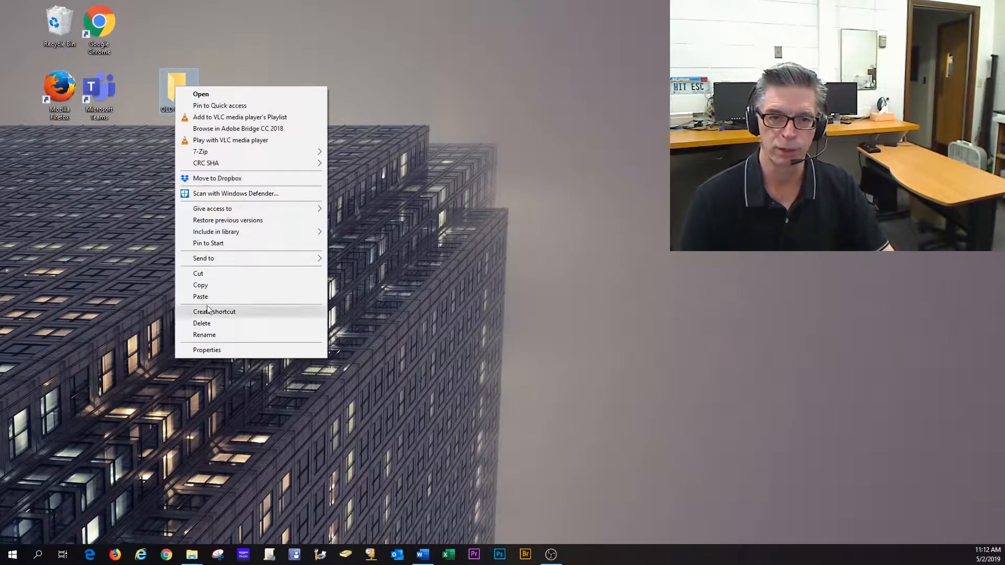
left_click(200, 285)
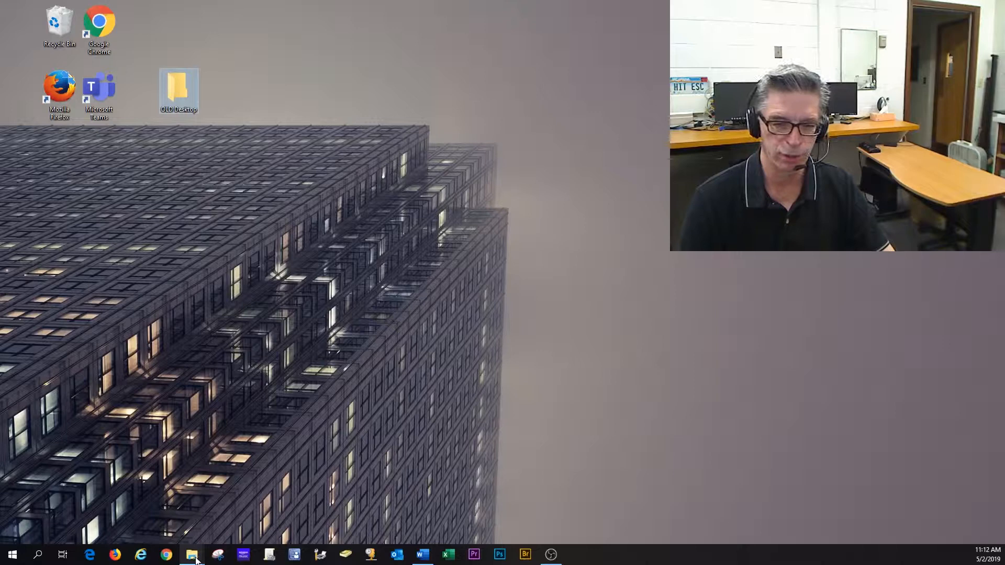
left_click(191, 554)
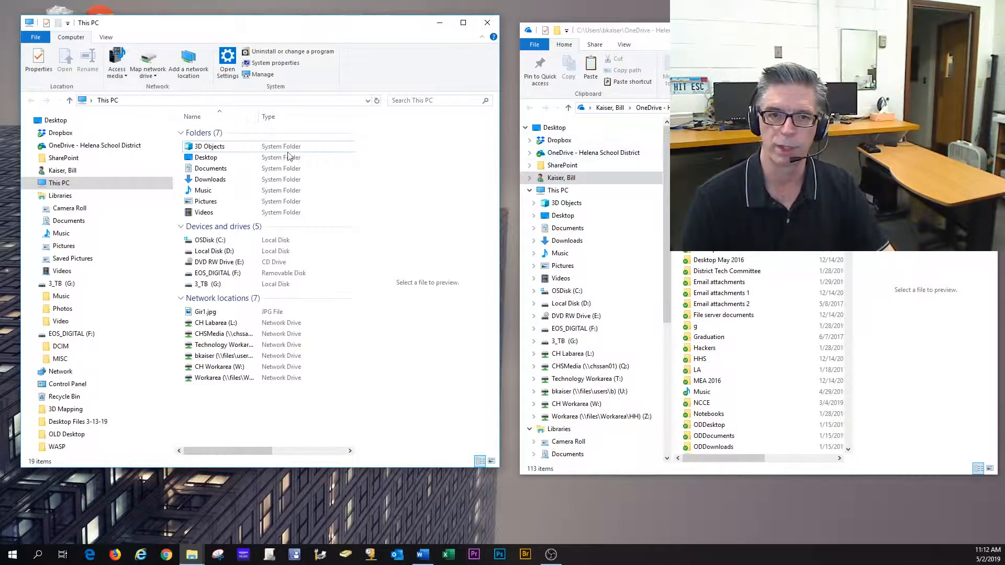
- Paste OLD Desktop into OneDrive - Helena School District and select the copied folder
left_click(593, 152)
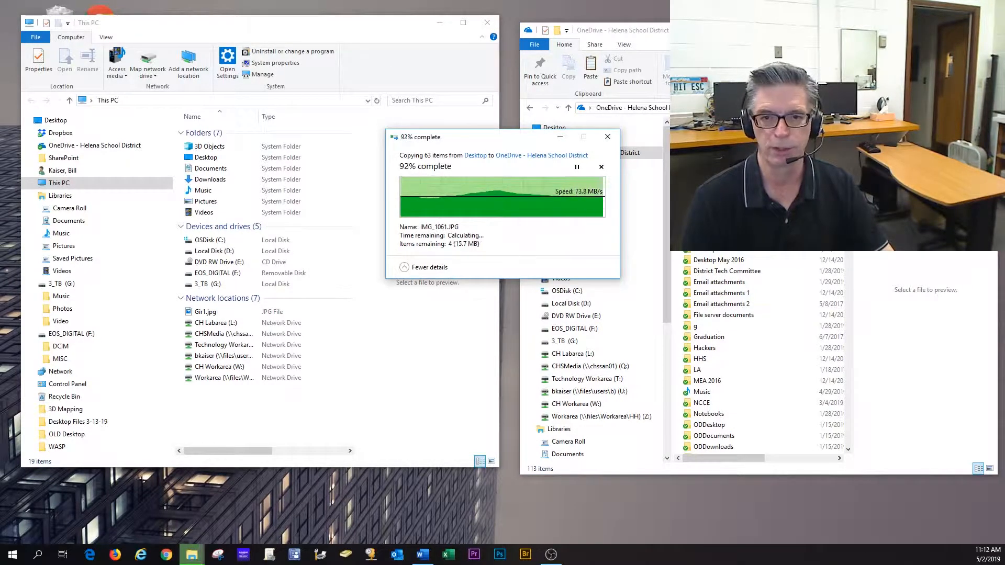
left_click(711, 447)
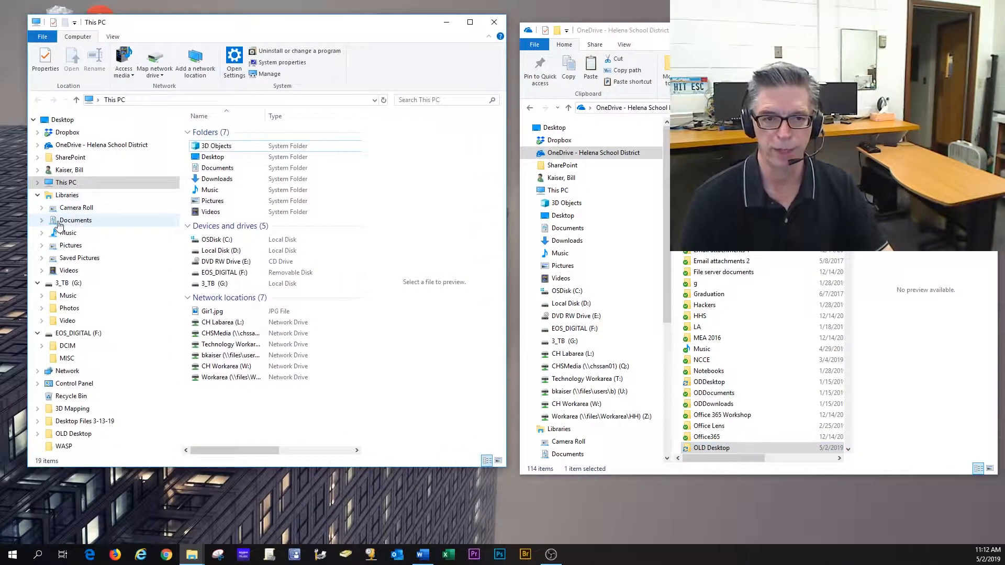
- Copy the Documents library into OneDrive, skipping the library item that fails
double_click(74, 220)
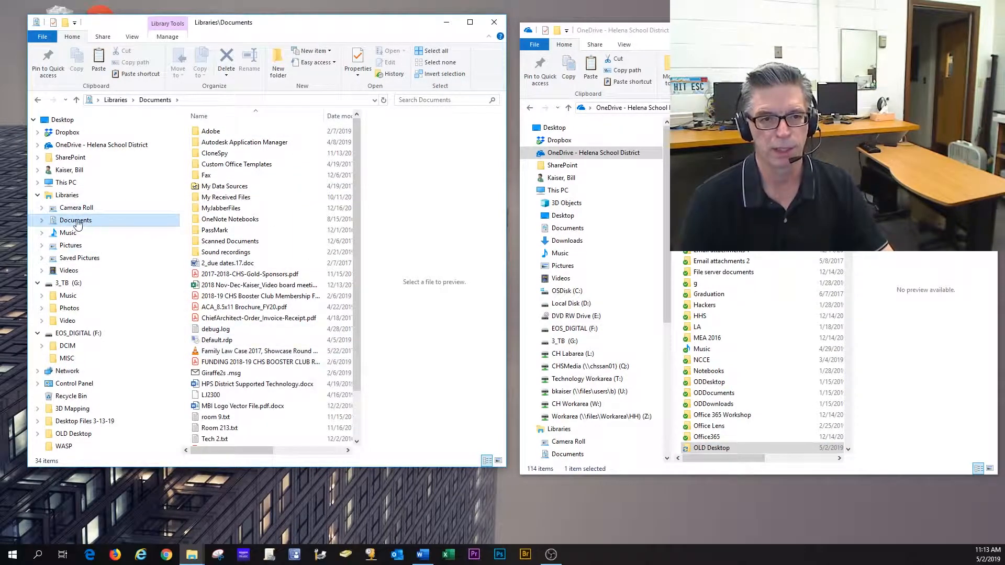
right_click(75, 219)
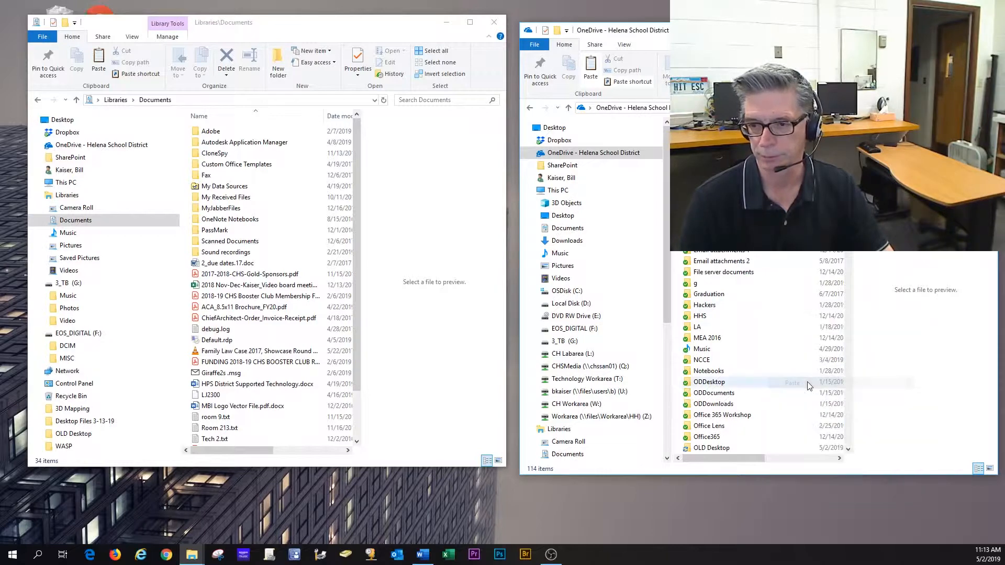
left_click(792, 382)
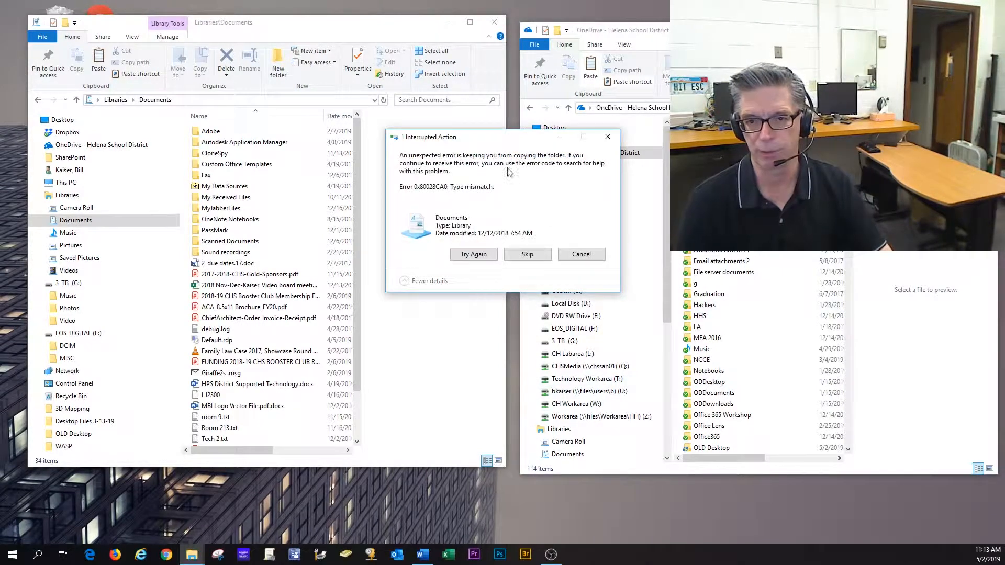
left_click(527, 253)
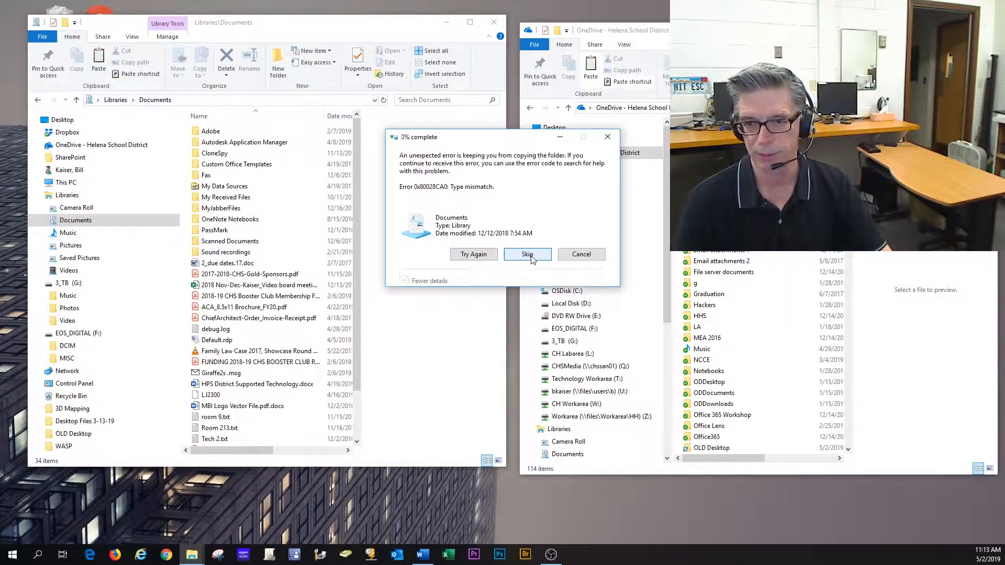
left_click(527, 254)
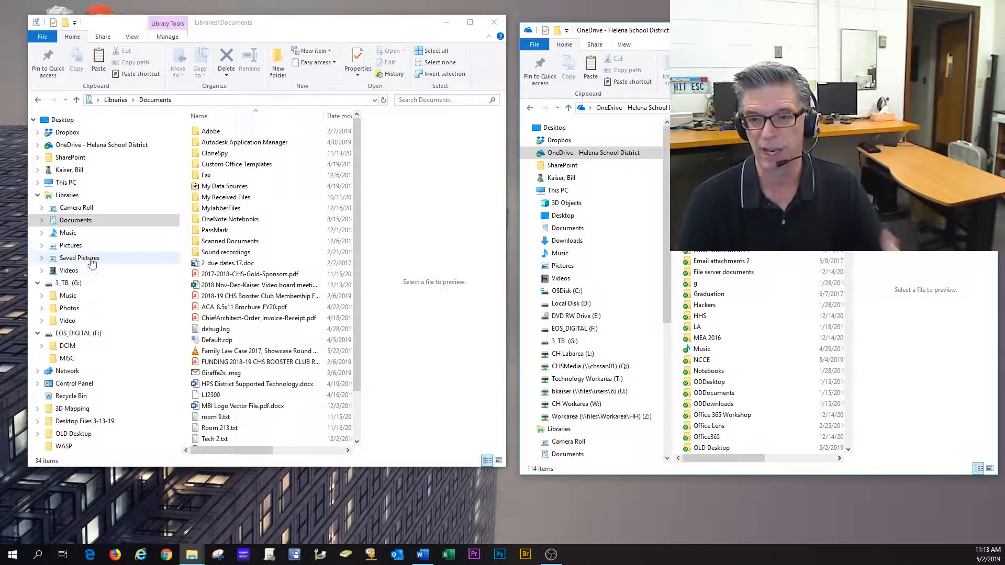
mouse_move(100, 270)
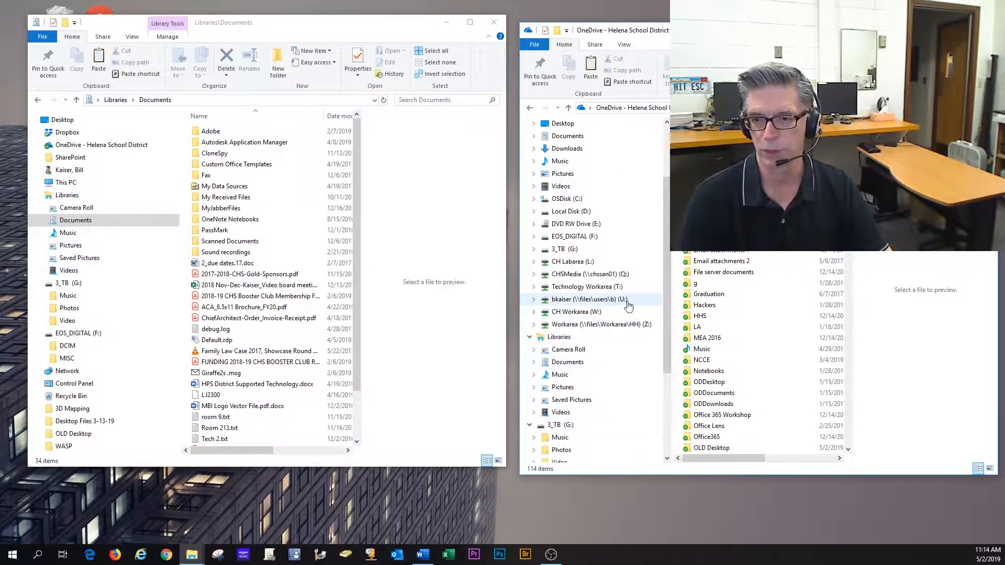
- Paste Documents' 480 items (6.23 GB) onto the U: drive, skipping the failing item
left_click(587, 299)
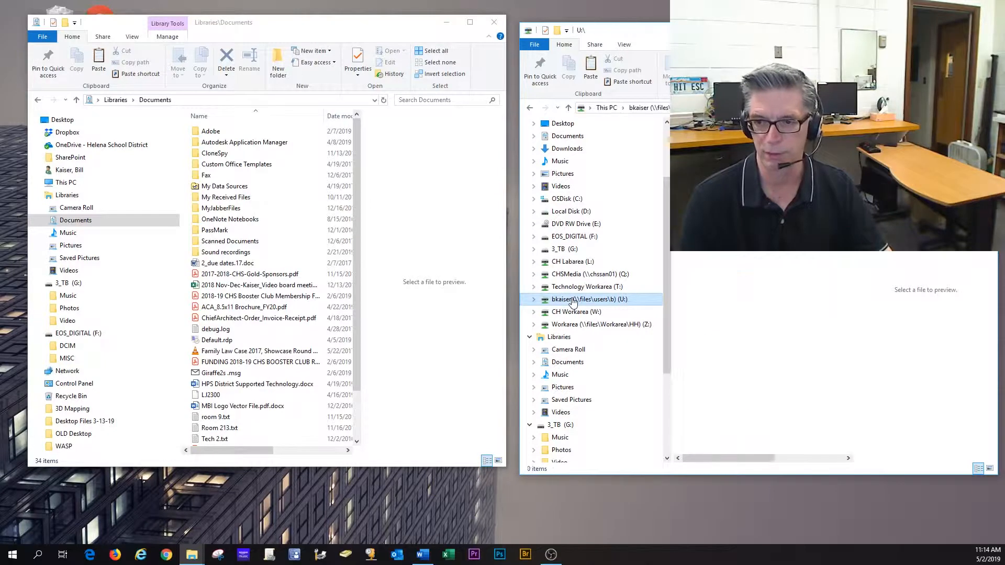
left_click(589, 300)
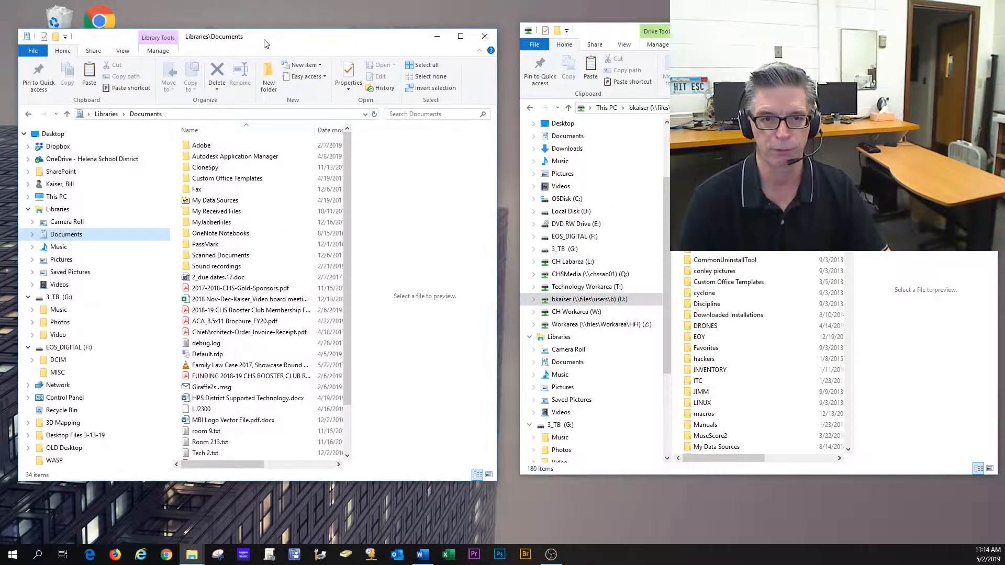
left_click(66, 234)
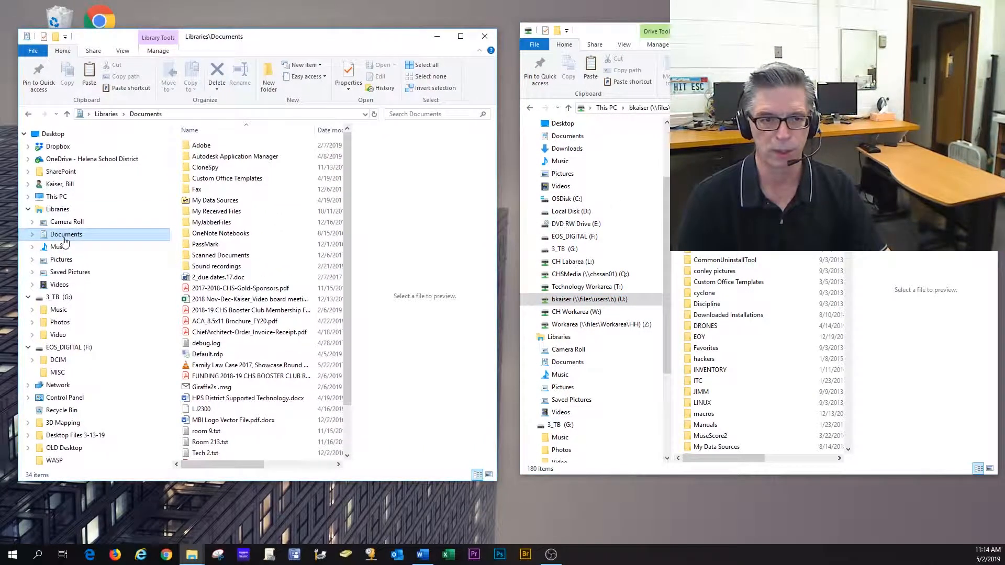
right_click(66, 234)
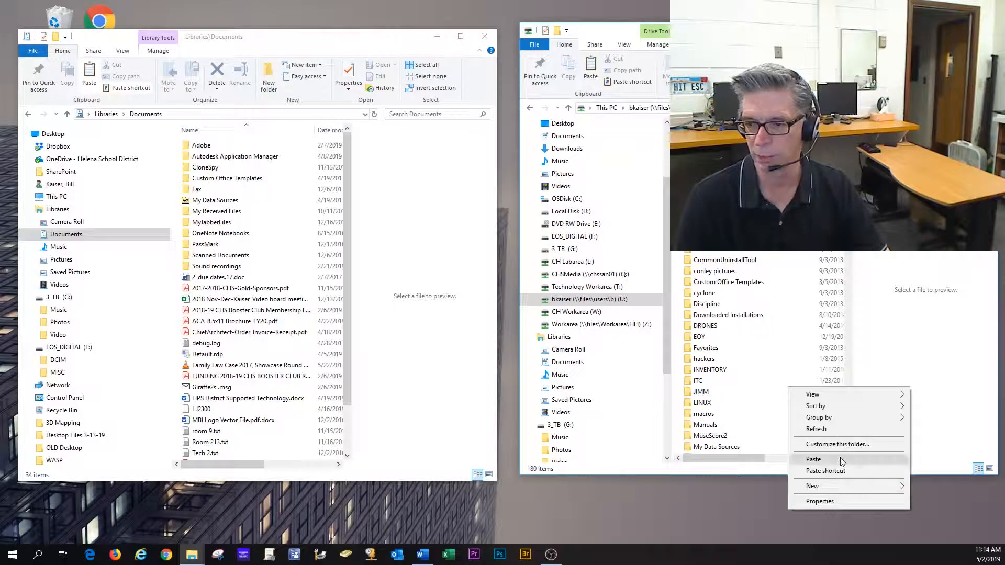
left_click(813, 459)
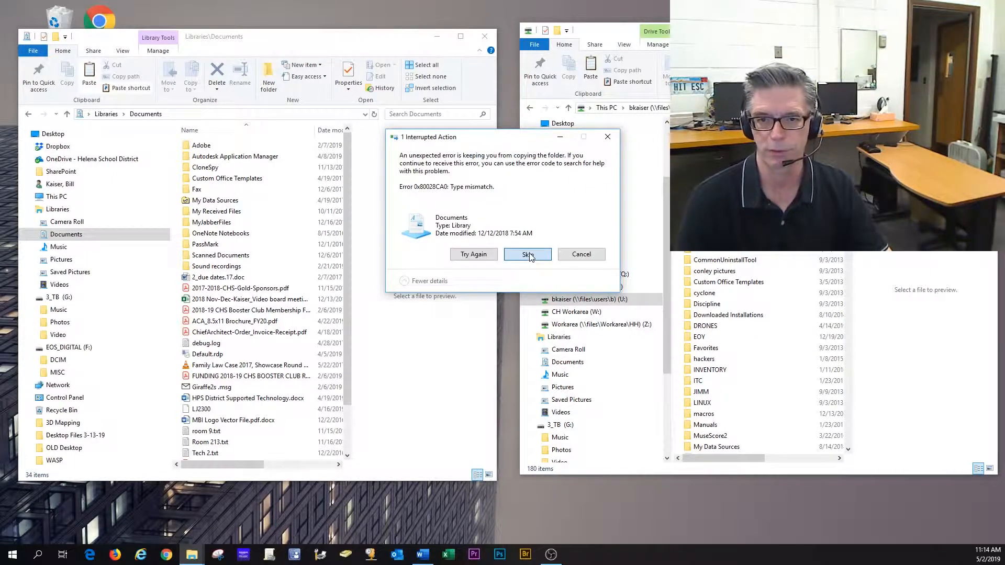
left_click(527, 254)
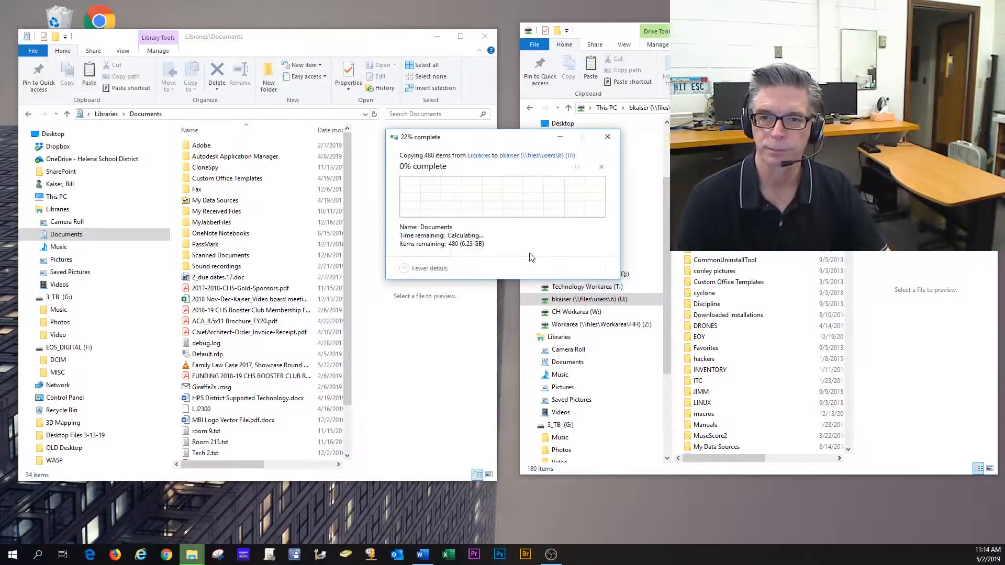